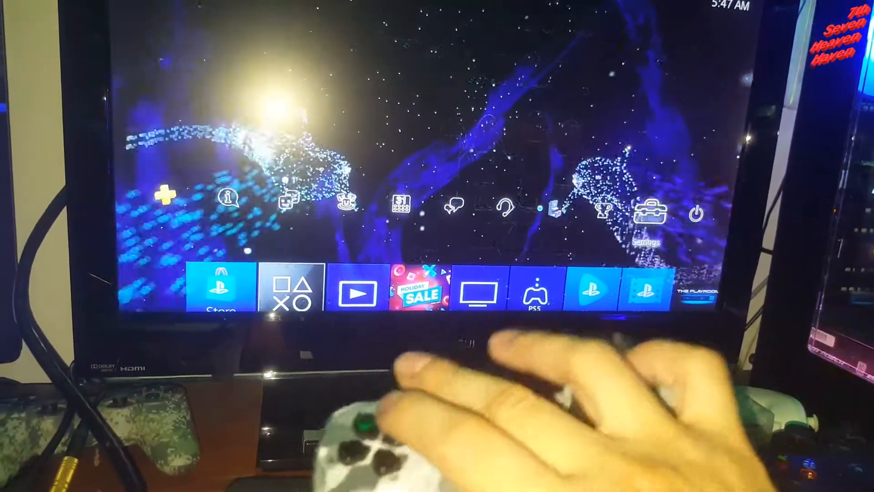
Step: Try formatting the USB flash drive as extended storage from Settings and dismiss the resulting error
{"action": "left_click", "coordinate": [648, 213]}
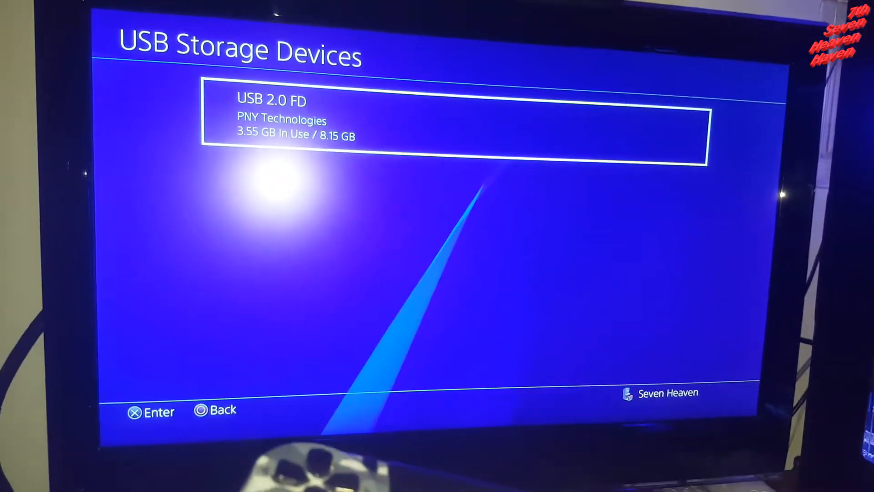
{"action": "left_click", "coordinate": [457, 121]}
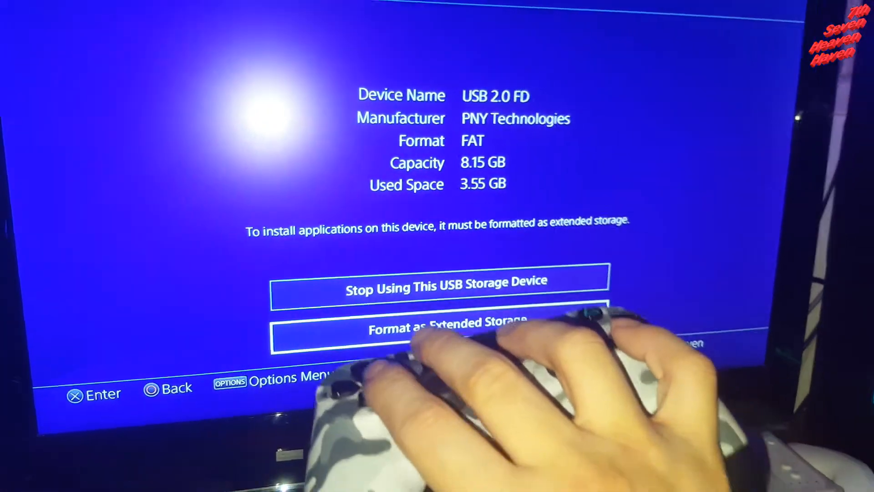
{"action": "left_click", "coordinate": [441, 324]}
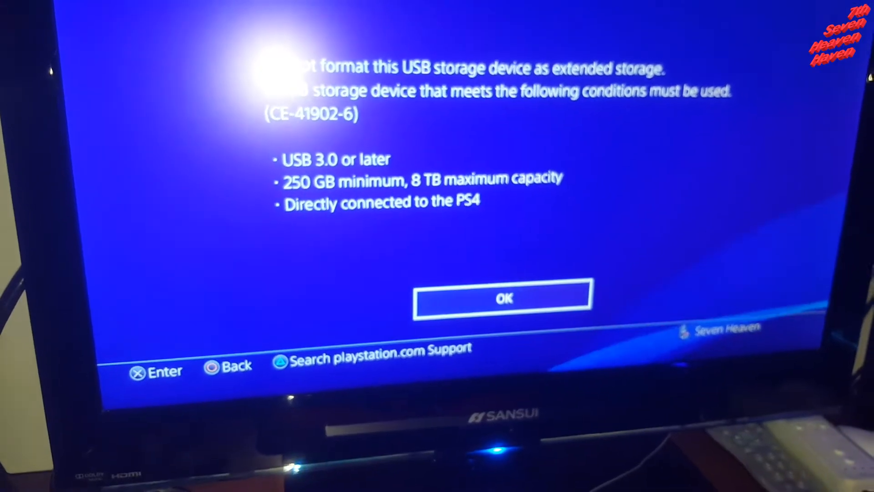
{"action": "left_click", "coordinate": [503, 298]}
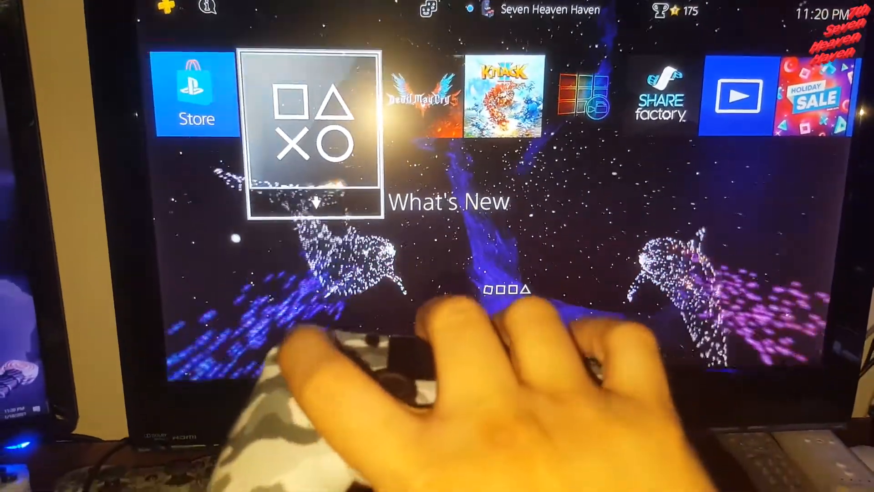
Step: Move along the home screen app row to reach the SHAREfactory tile
{"action": "key", "text": "Left"}
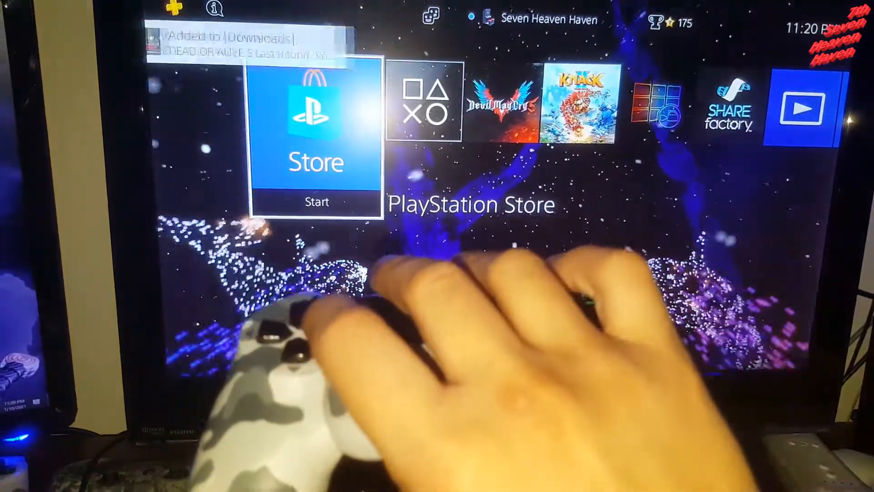
{"action": "scroll", "scroll_direction": "right", "scroll_amount": 3}
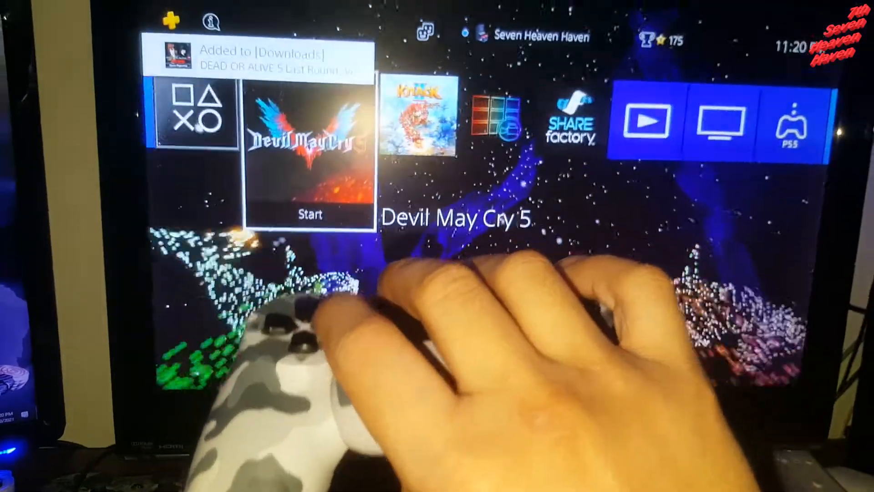
{"action": "scroll", "scroll_direction": "right", "scroll_amount": 3}
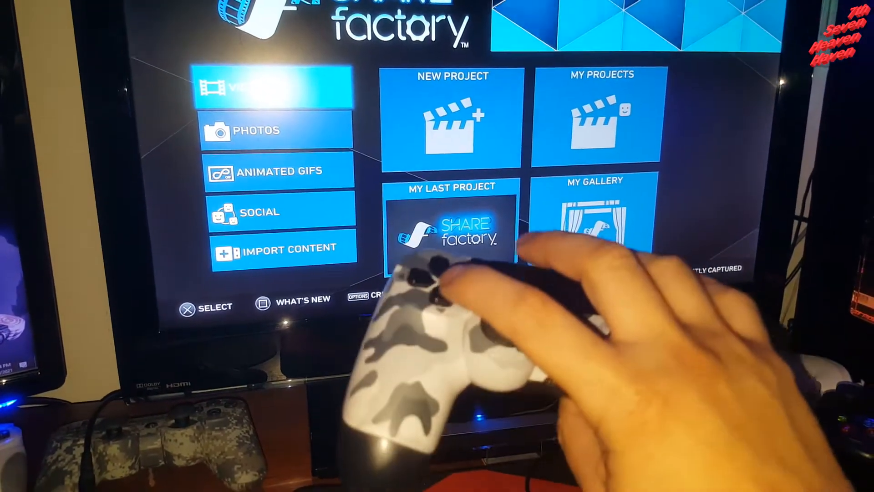
Step: Move down the SHAREfactory sidebar to the Import Content section
{"action": "key", "text": "down"}
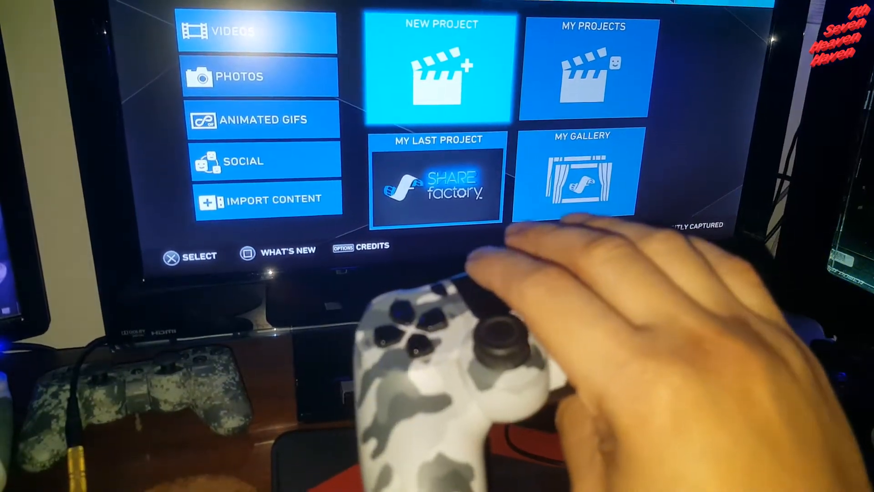
{"action": "key", "text": "Down"}
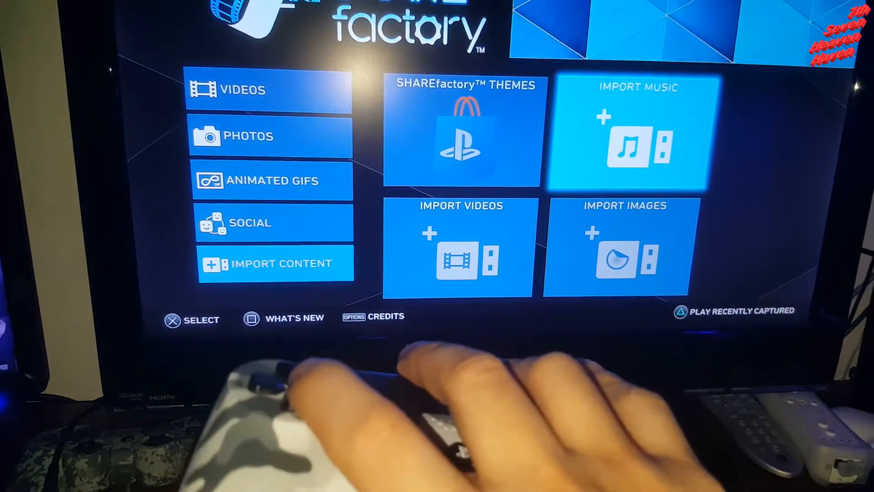
Step: Attempt a music import from the USB drive and dismiss the 'Music import files not found' message
{"action": "left_click", "coordinate": [274, 263]}
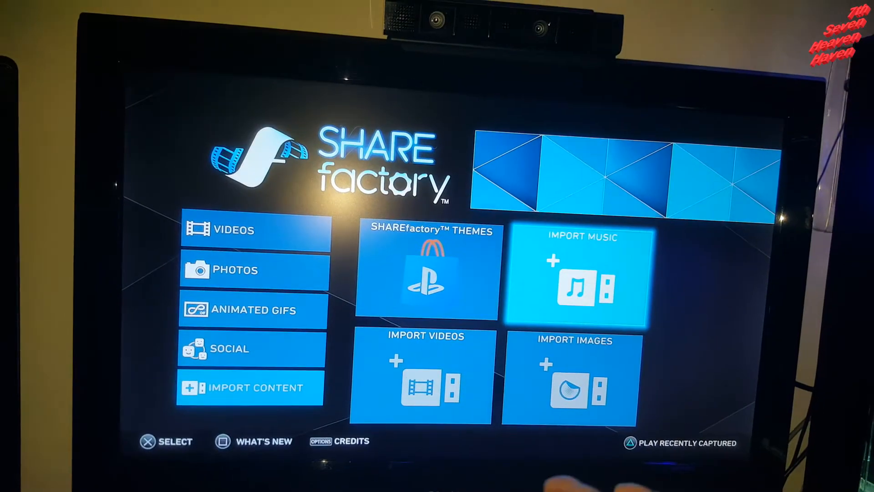
{"action": "left_click", "coordinate": [576, 273]}
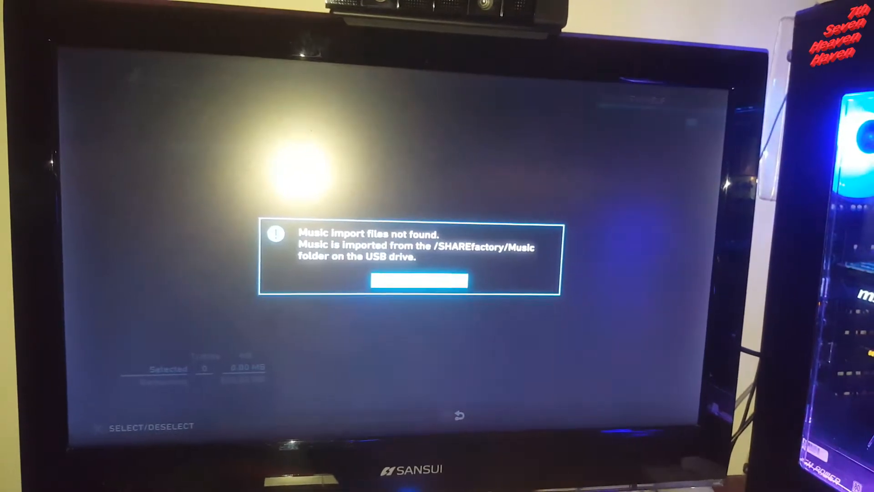
{"action": "left_click", "coordinate": [418, 281]}
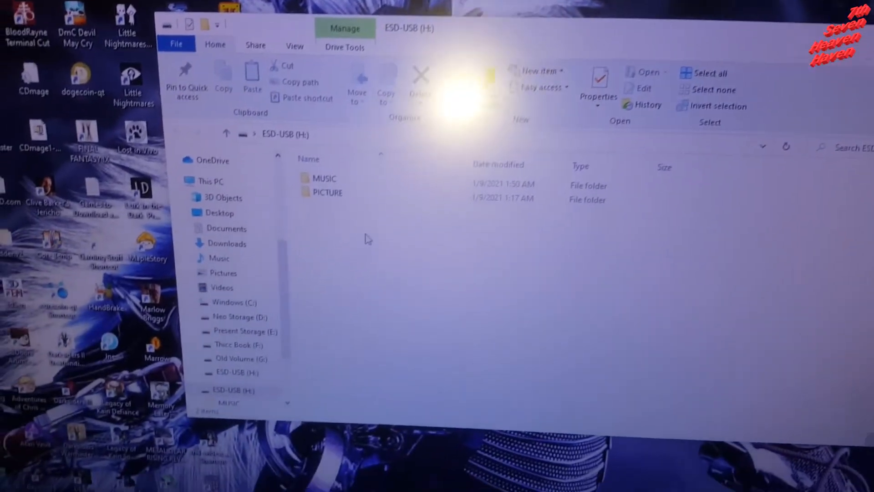
Step: Rename the PICTURE folder to Images and start moving MUSIC into the Sharefactory folder
{"action": "right_click", "coordinate": [365, 240]}
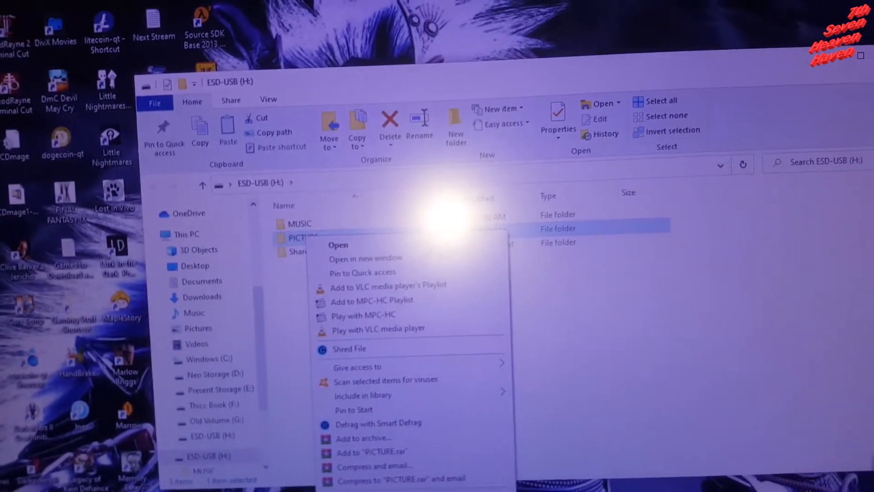
{"action": "left_click", "coordinate": [419, 129]}
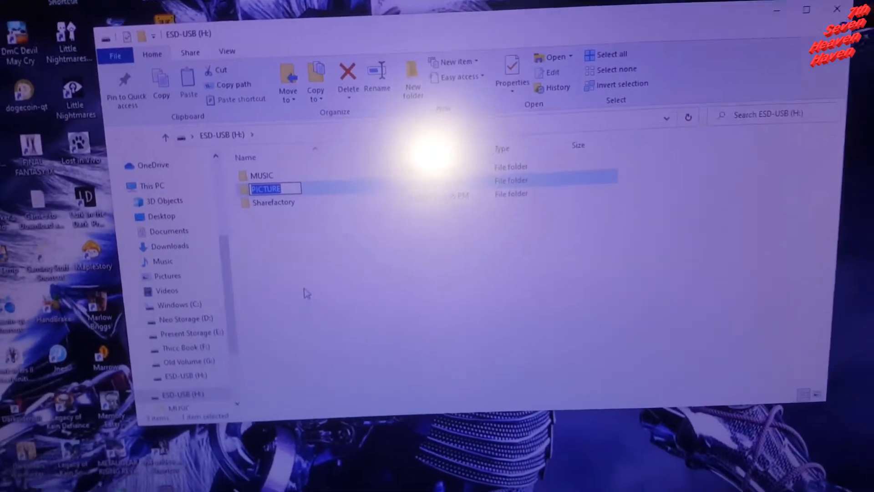
{"action": "type", "text": "Images"}
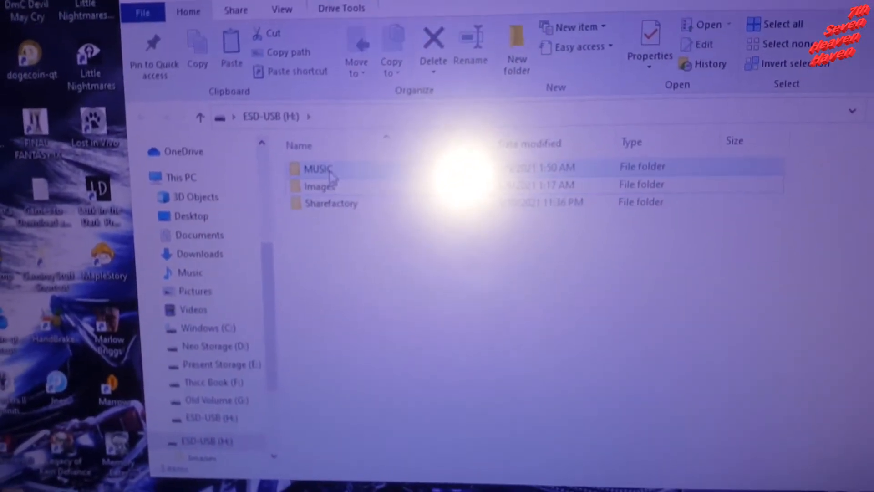
{"action": "left_click", "coordinate": [314, 171]}
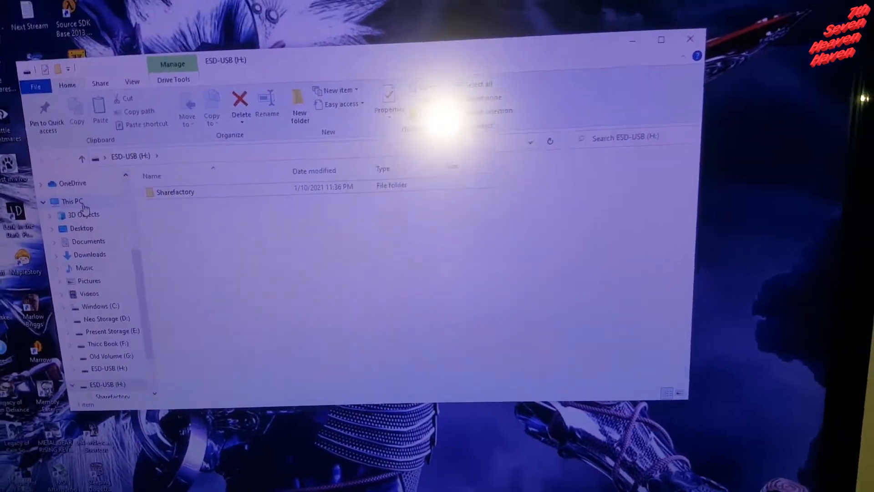
Step: Show This PC's drive list and bring up options for the ESD-USB (H:) drive
{"action": "left_click", "coordinate": [71, 201]}
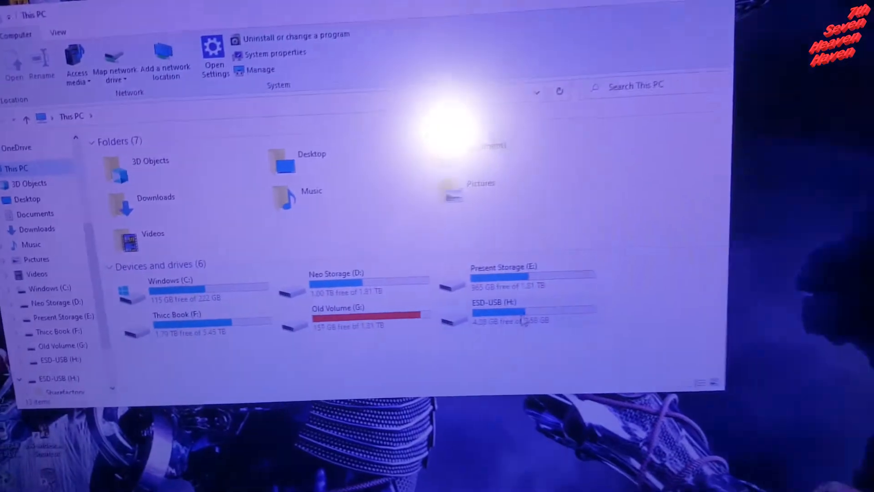
{"action": "right_click", "coordinate": [496, 315]}
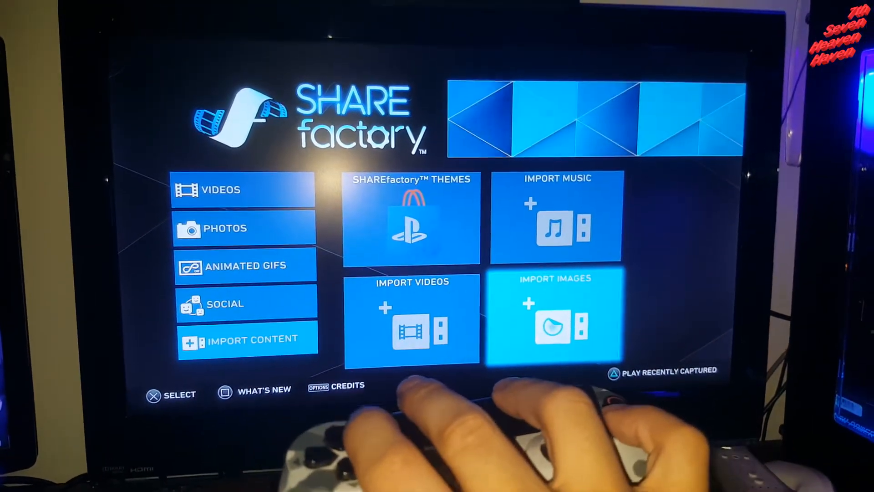
Step: Highlight and launch the Import Images tile on the SHAREfactory main menu
{"action": "left_click", "coordinate": [555, 317]}
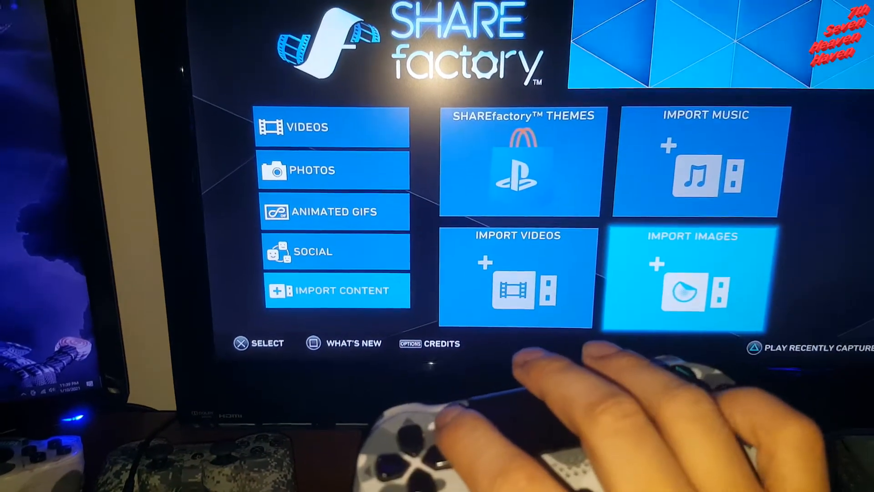
{"action": "left_click", "coordinate": [692, 278]}
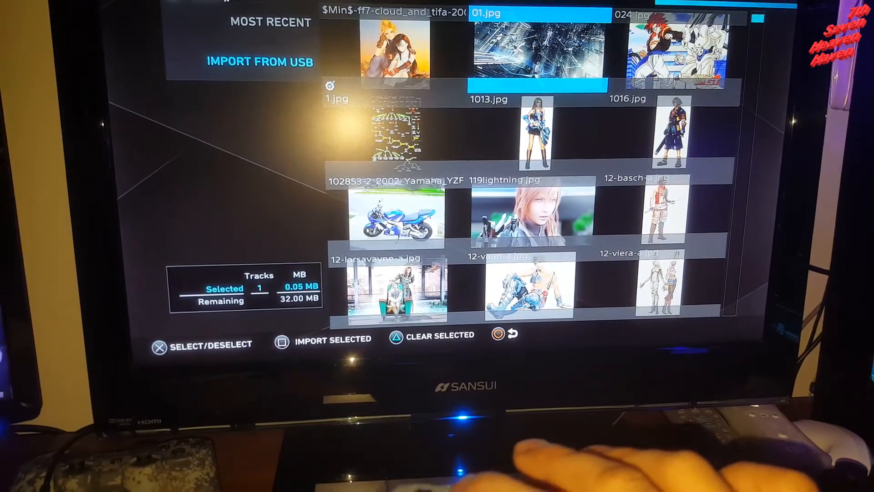
Step: Select the images found on the USB drive and import them into SHAREfactory
{"action": "left_click", "coordinate": [675, 51]}
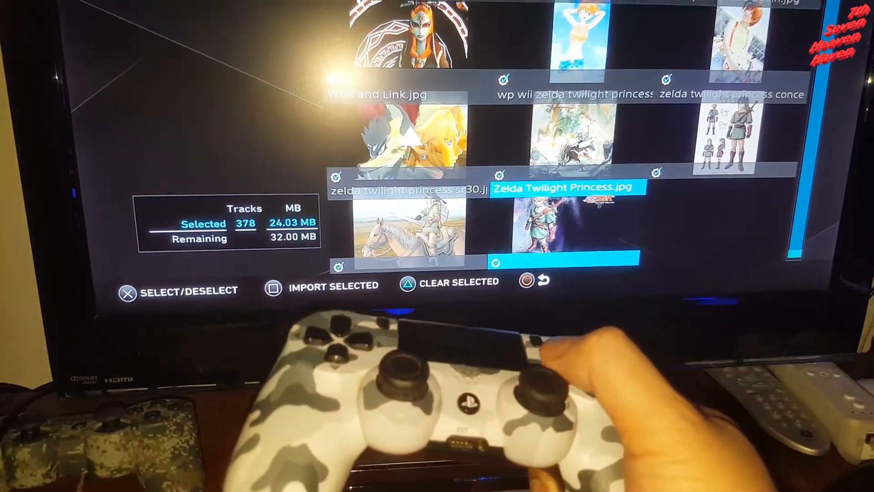
{"action": "left_click", "coordinate": [274, 286]}
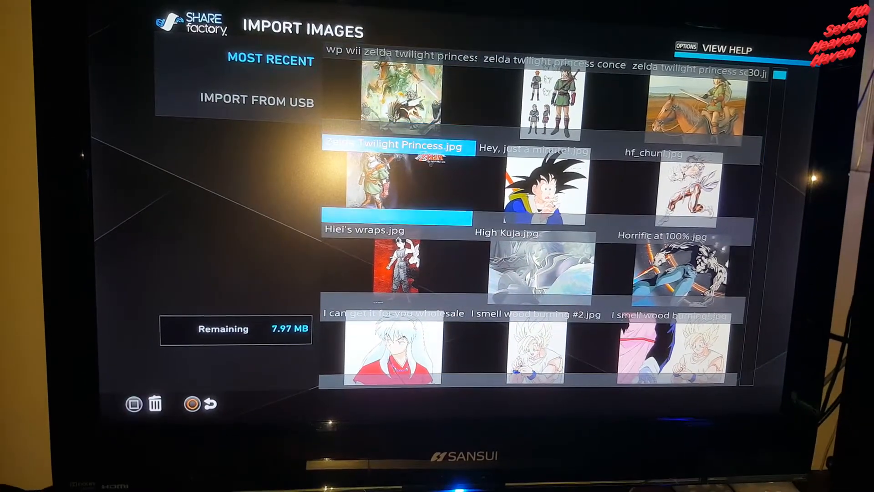
Step: Browse down through the imported images listed under Most Recent
{"action": "key", "text": "down"}
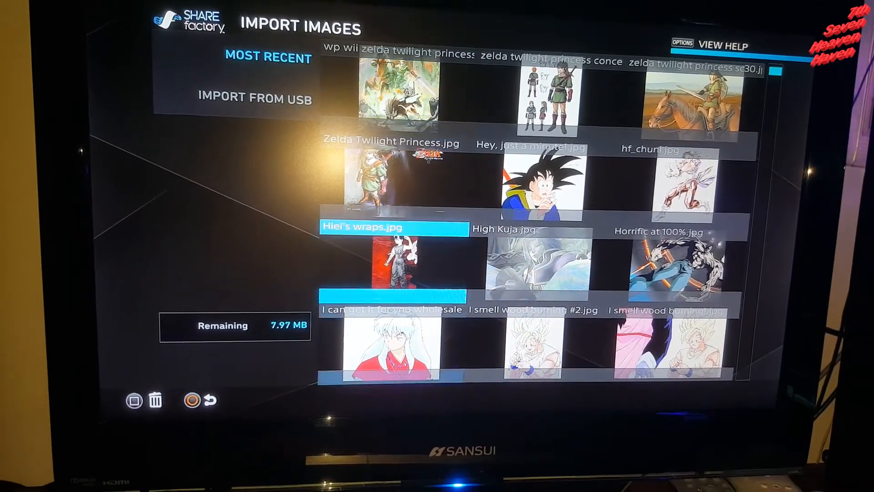
{"action": "scroll", "scroll_direction": "down", "scroll_amount": 3}
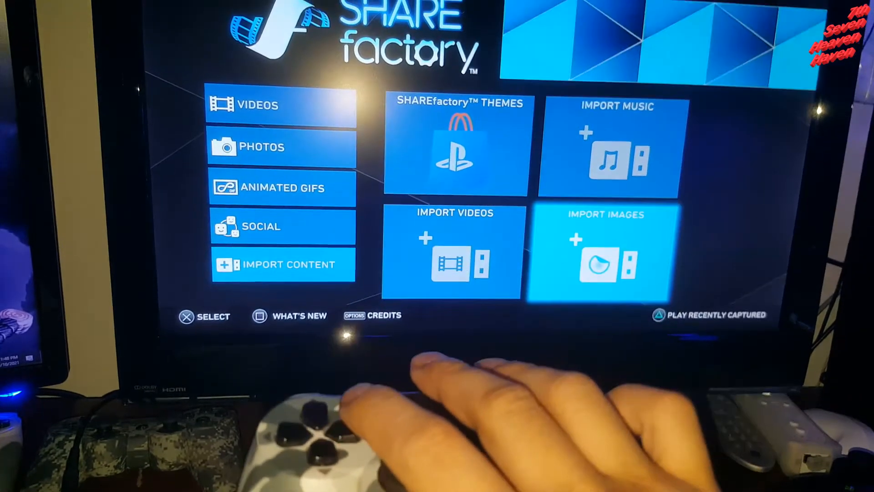
Step: Reopen Import Images and look again through the Most Recent imported pictures
{"action": "left_click", "coordinate": [602, 251]}
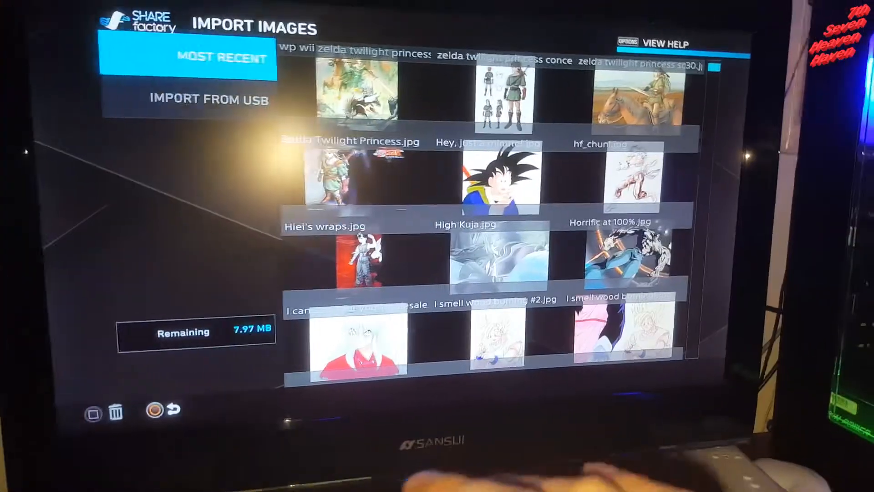
{"action": "scroll", "scroll_direction": "down", "scroll_amount": 3}
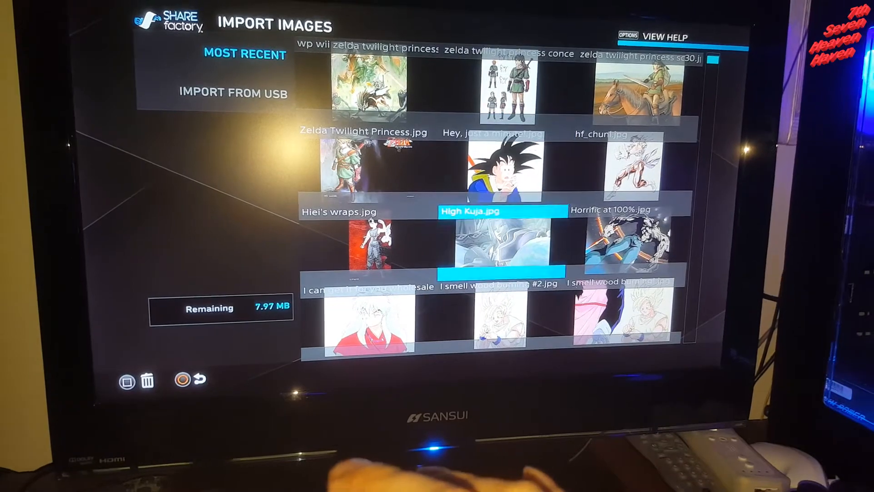
{"action": "scroll", "scroll_direction": "down", "scroll_amount": 3}
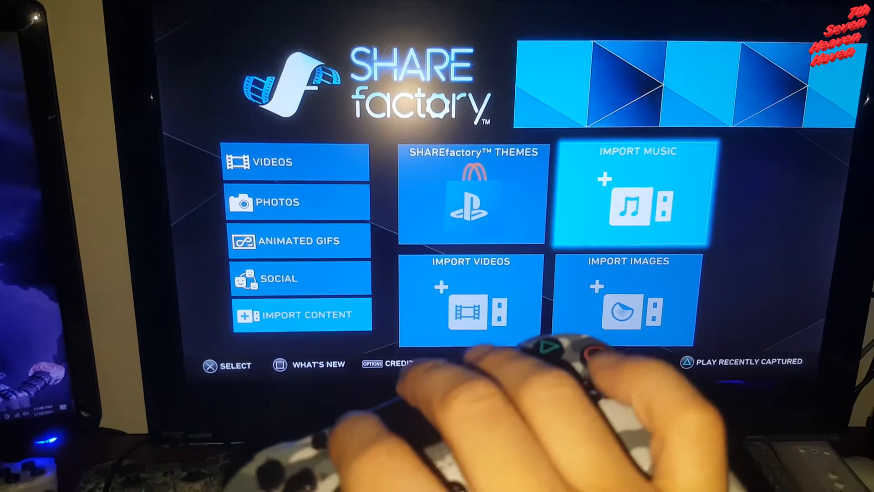
{"action": "left_click", "coordinate": [639, 195]}
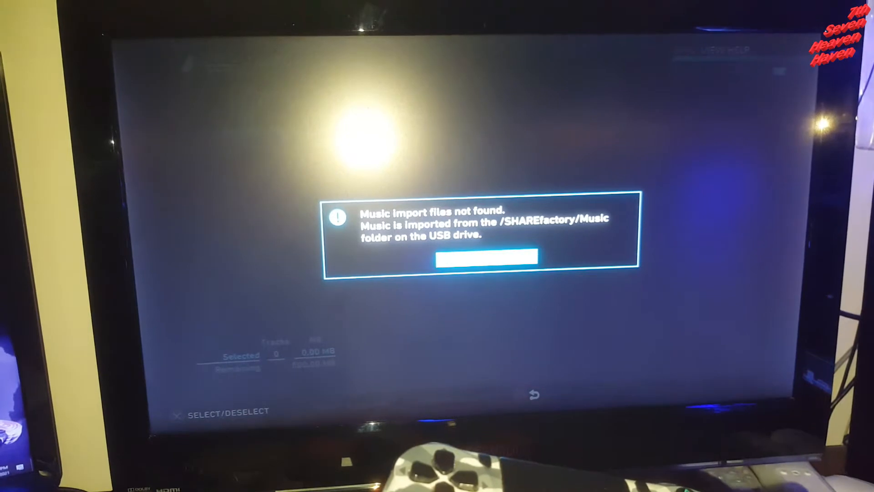
{"action": "left_click", "coordinate": [482, 257]}
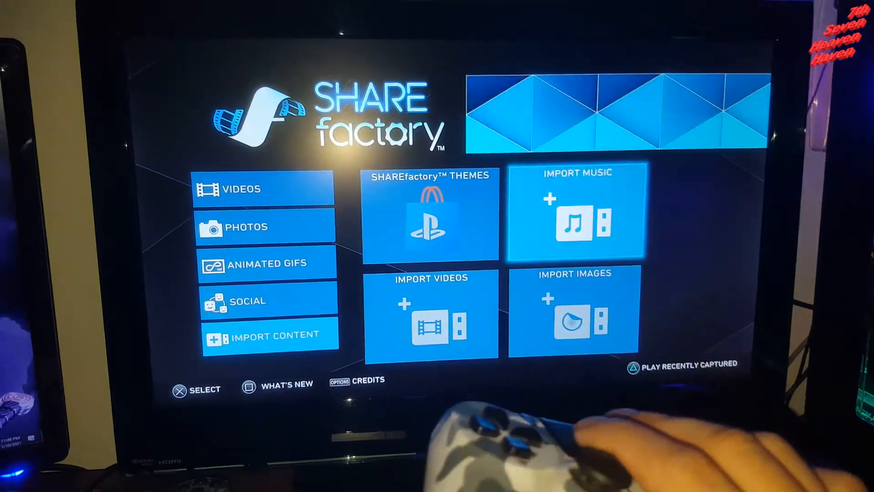
Step: Retry Import Music, dismiss the files-not-found message and back out to the Videos section
{"action": "left_click", "coordinate": [577, 217]}
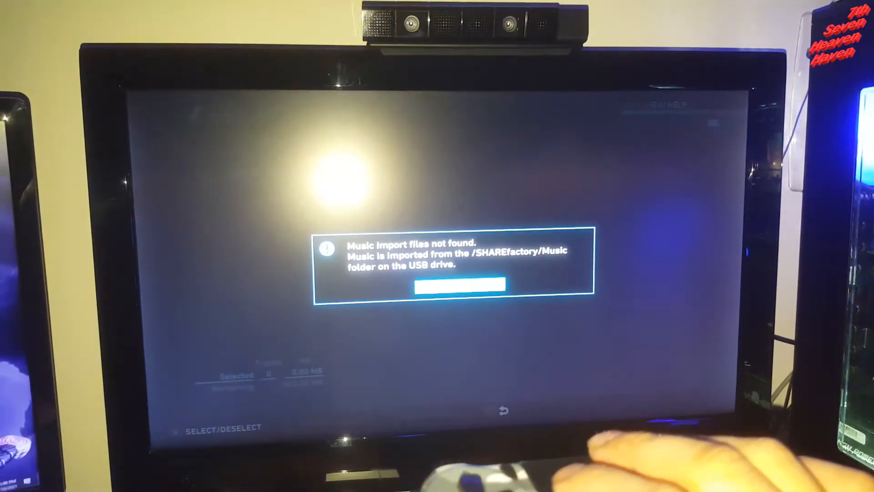
{"action": "left_click", "coordinate": [456, 285]}
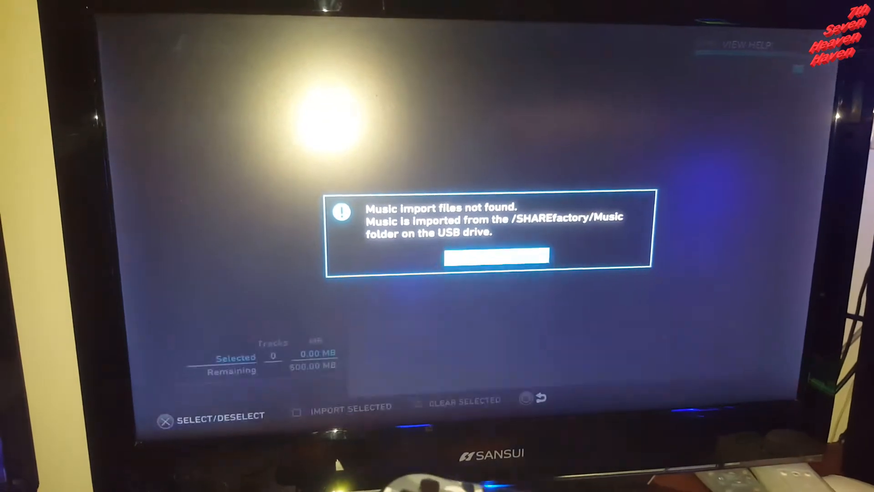
{"action": "left_click", "coordinate": [495, 255]}
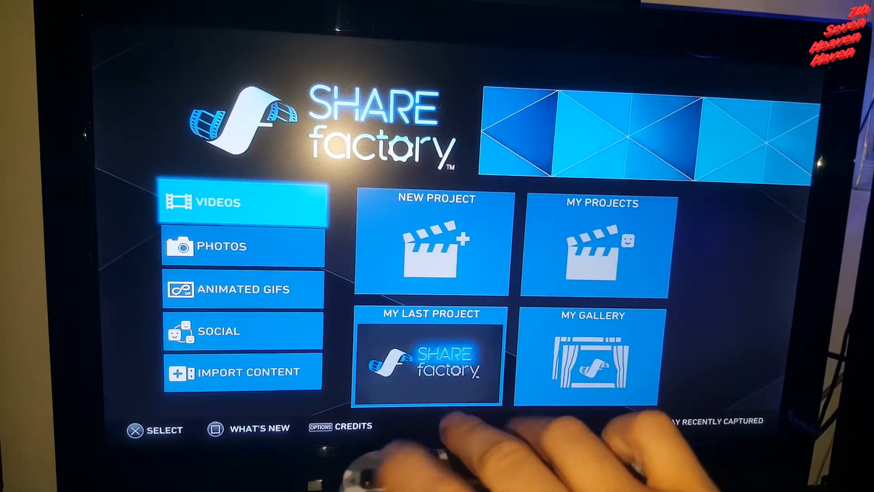
Step: Move from the Videos section to the Import Content options on the main menu
{"action": "left_click", "coordinate": [242, 372]}
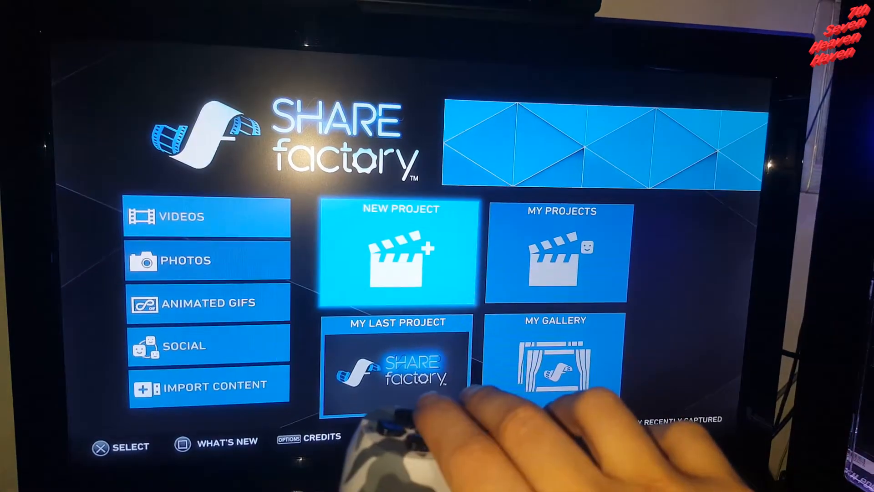
{"action": "key", "text": "Right"}
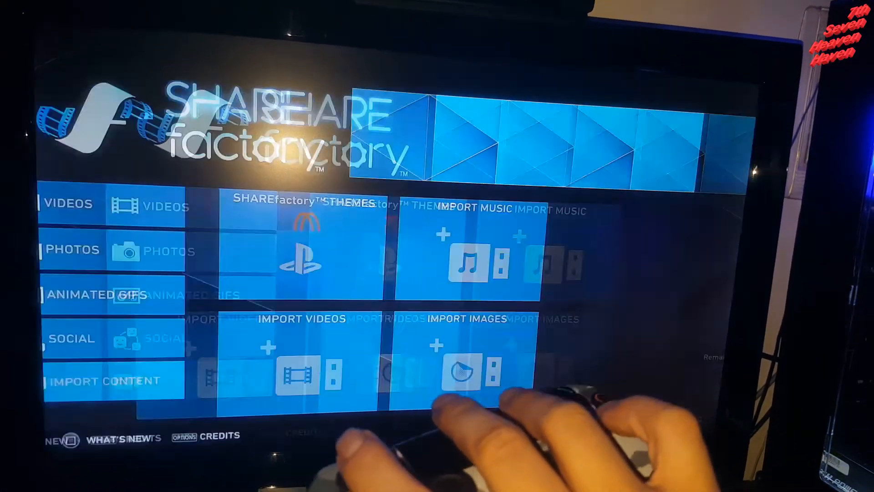
{"action": "left_click", "coordinate": [485, 251]}
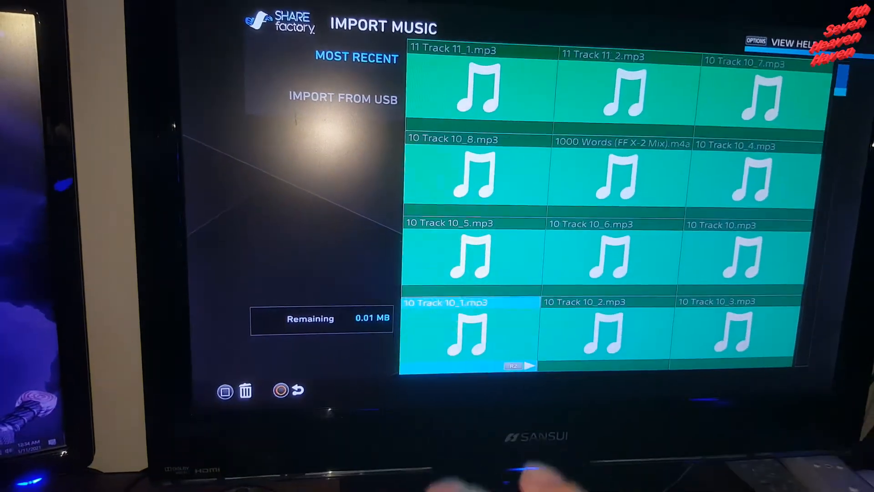
Step: Scroll down the Most Recent music list to the Track 9 files such as 09 Track 9_6.mp3
{"action": "scroll", "scroll_direction": "down", "scroll_amount": 3}
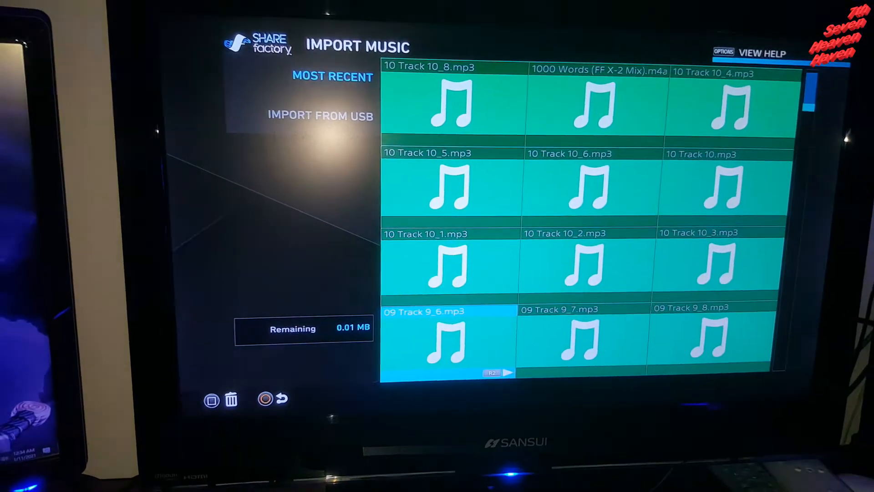